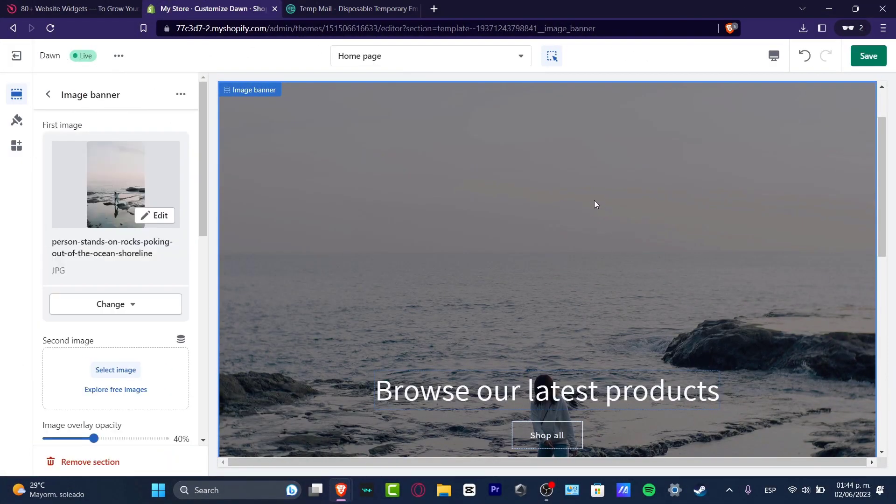
mouse_move(663, 110)
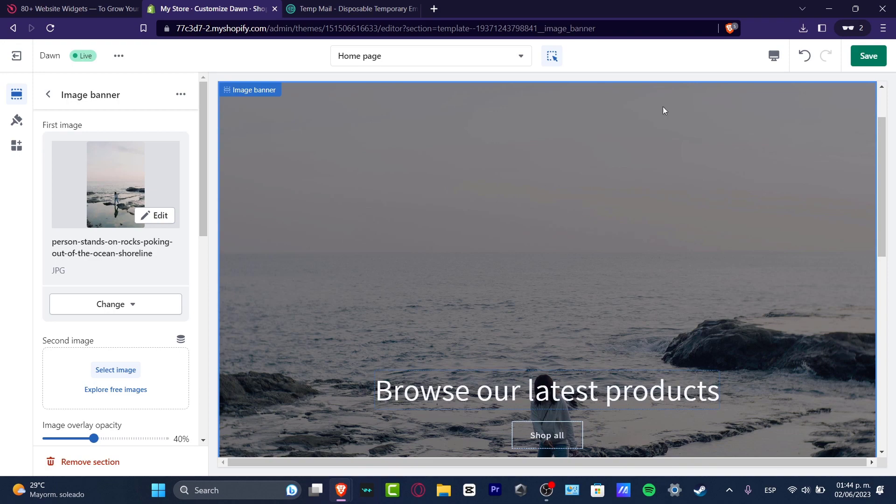
- Save the Dawn theme's image banner changes and go back to the Home page sections list
click(869, 56)
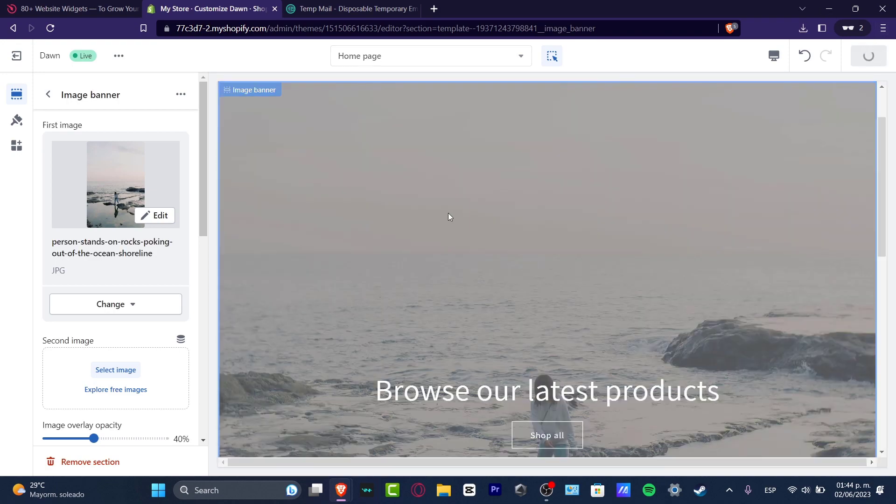
click(868, 56)
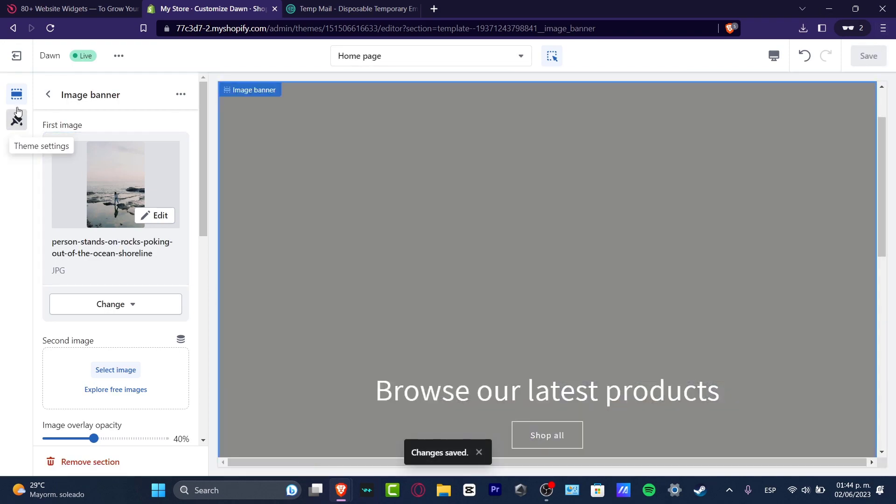
click(48, 94)
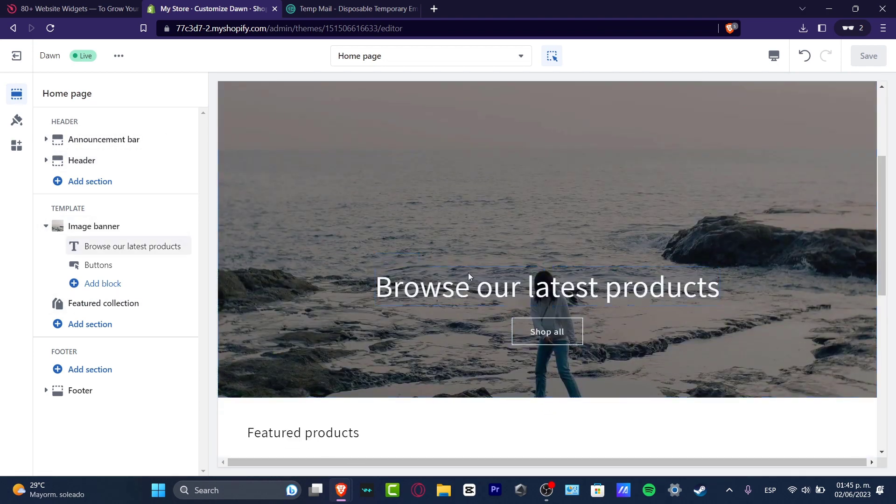
- Exit to the Themes overview, minimize the trial notice, and switch to the Elfsight site
click(17, 55)
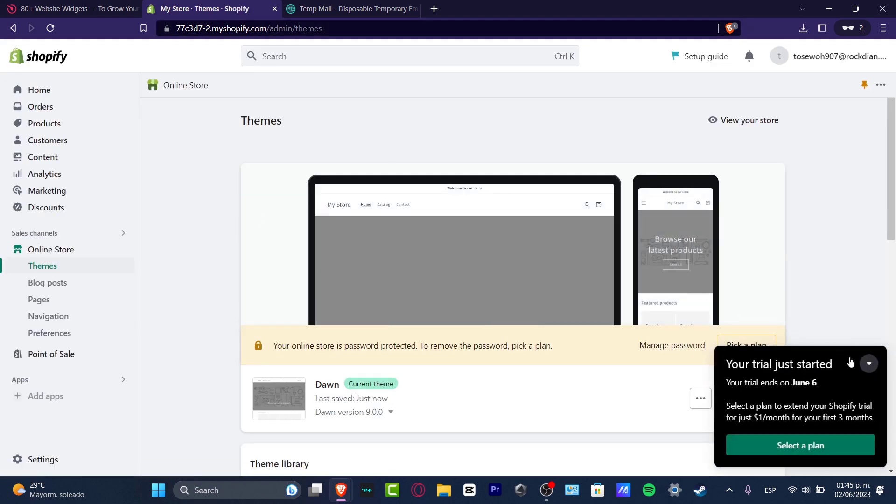
click(869, 364)
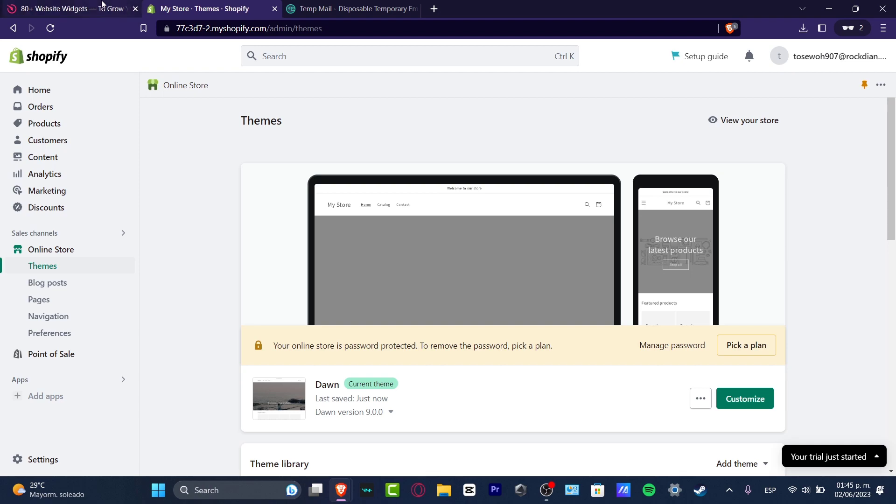
click(69, 9)
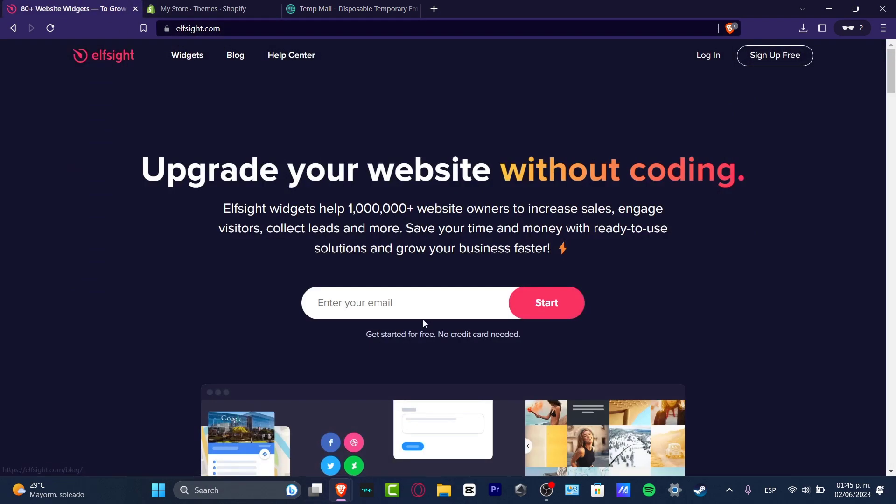
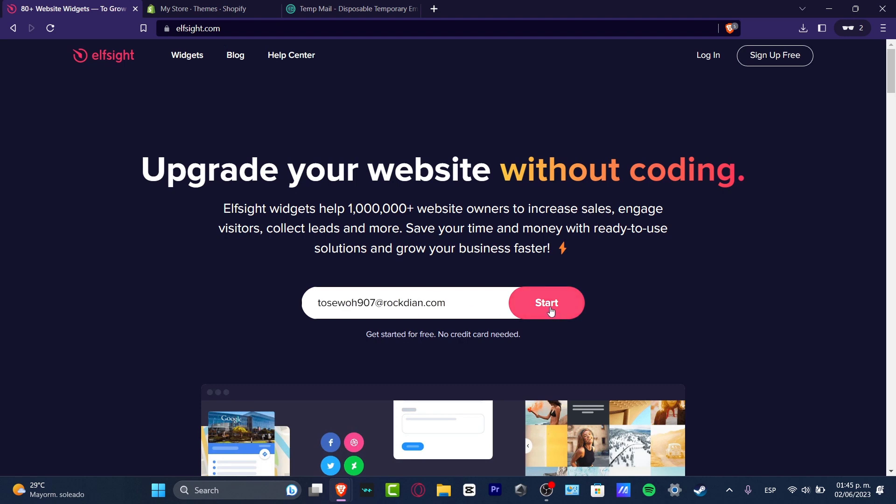
click(545, 302)
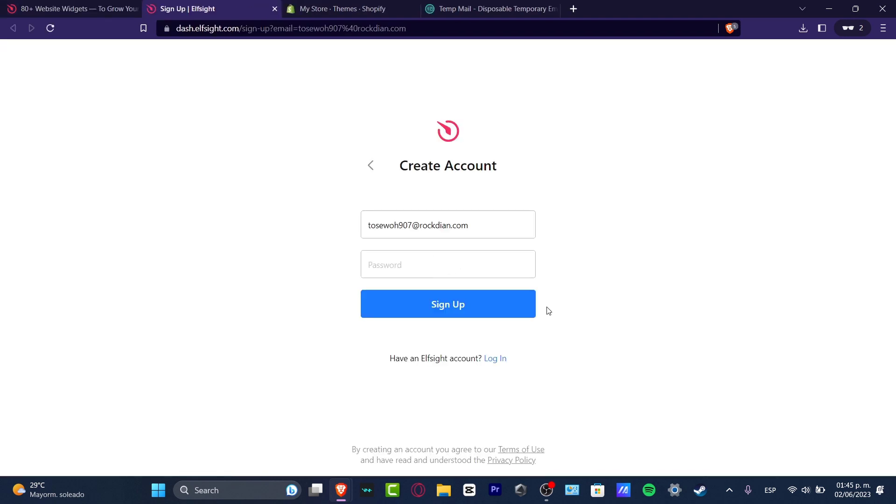
click(448, 264)
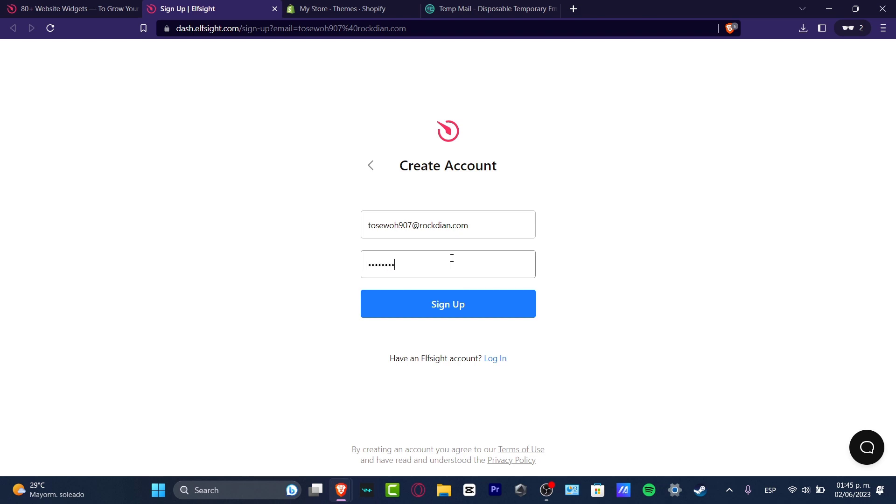
click(448, 303)
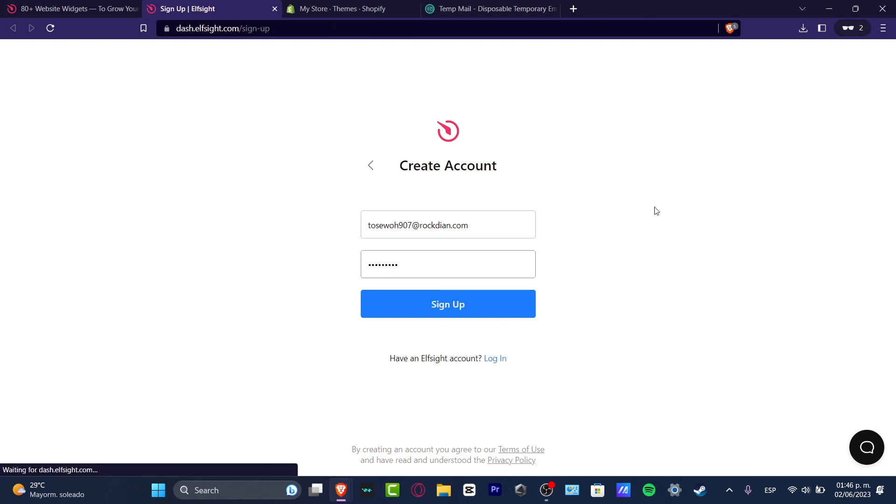
click(448, 303)
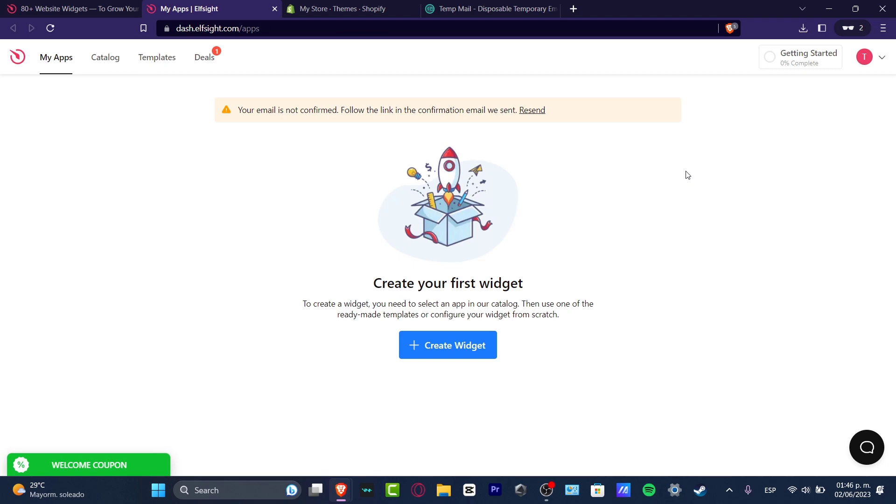
- Start a new widget, dismiss the welcome tip, and search the apps catalog for 'pop'
click(447, 345)
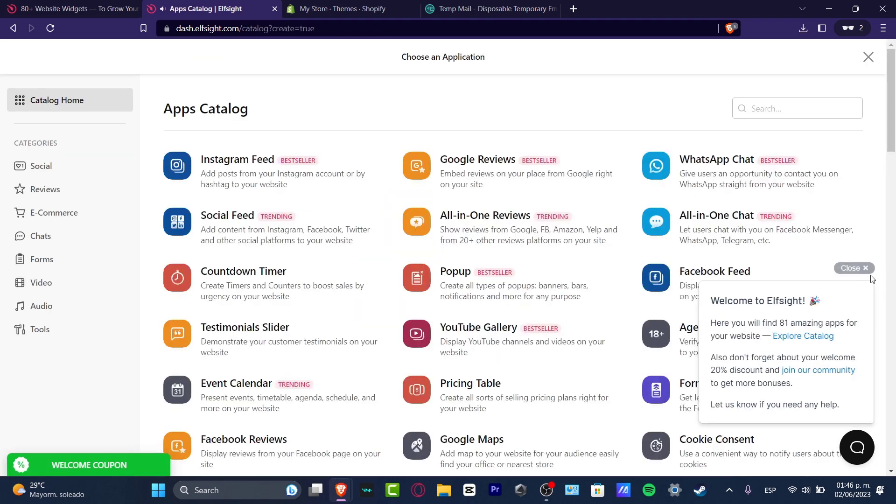
click(854, 268)
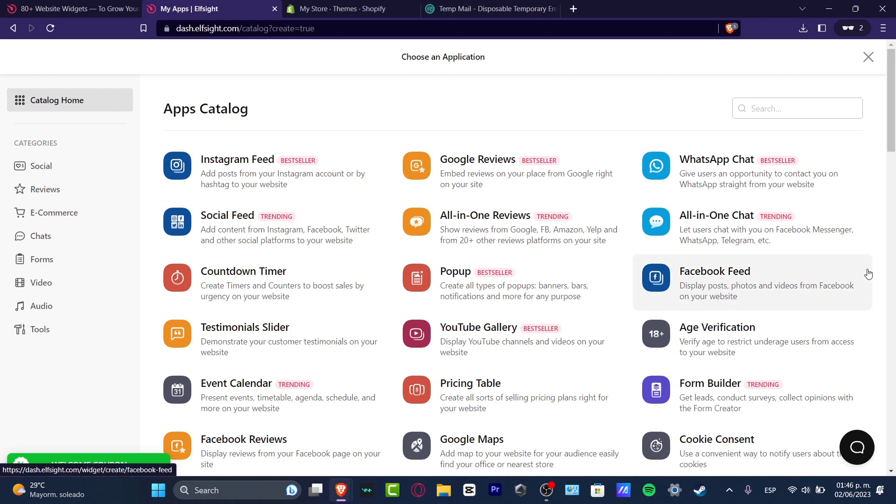
mouse_move(338, 307)
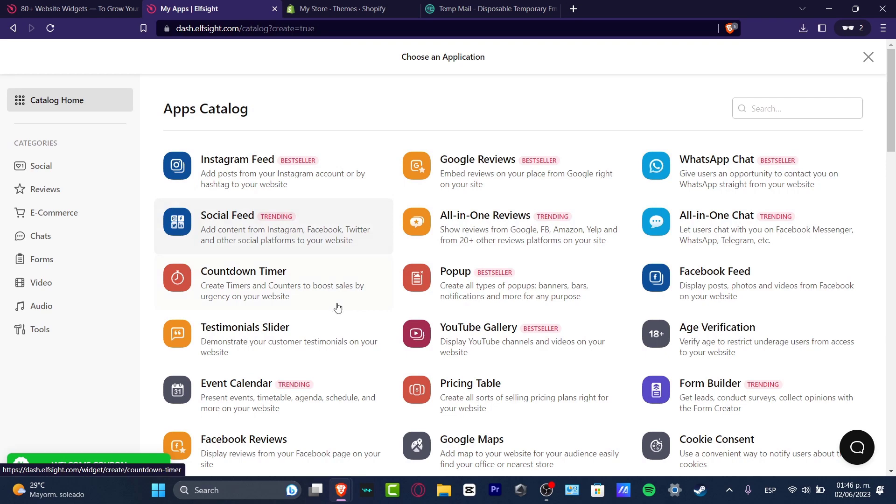
mouse_move(771, 130)
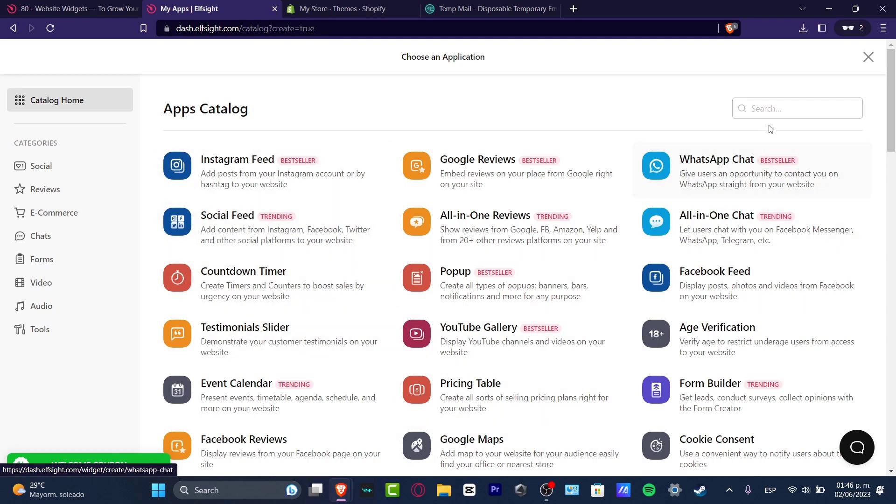
text(pop)
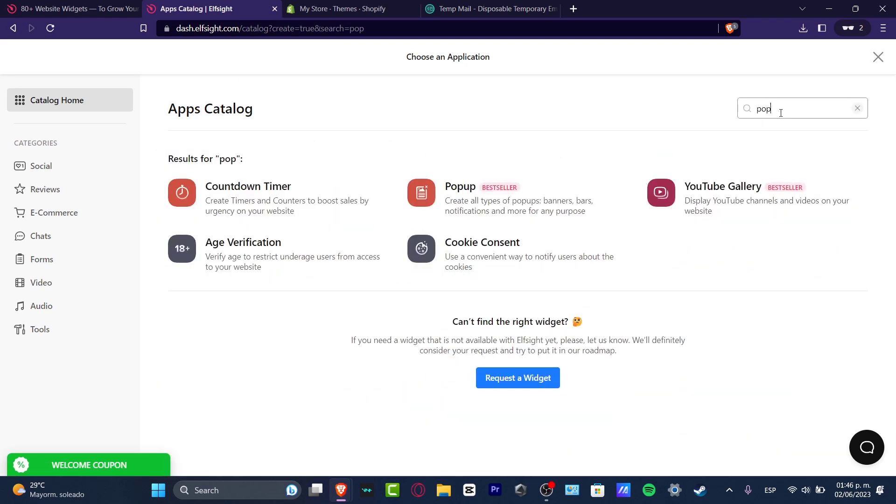
mouse_move(472, 210)
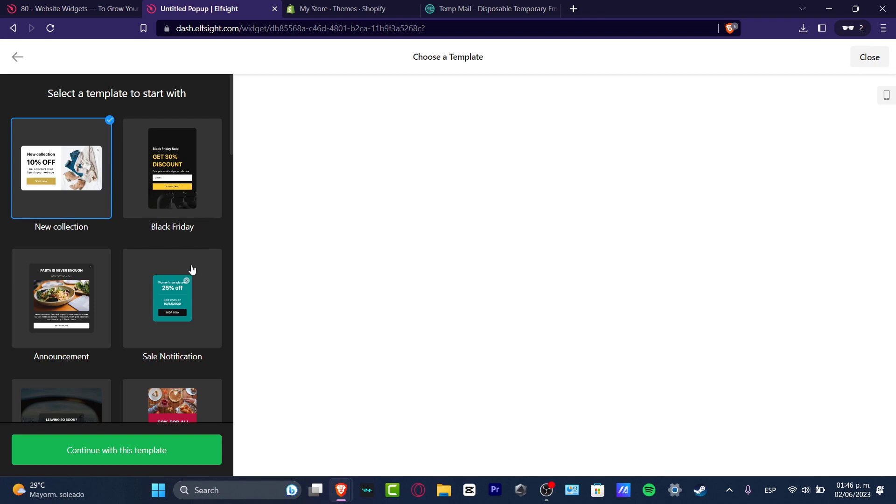
- Pick the New Year Sale template and continue into the popup editor
scroll(down, 3)
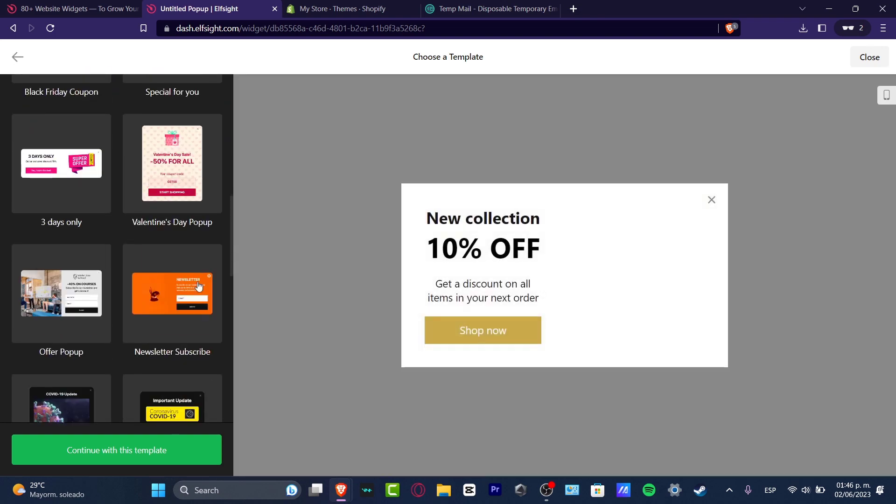
scroll(down, 3)
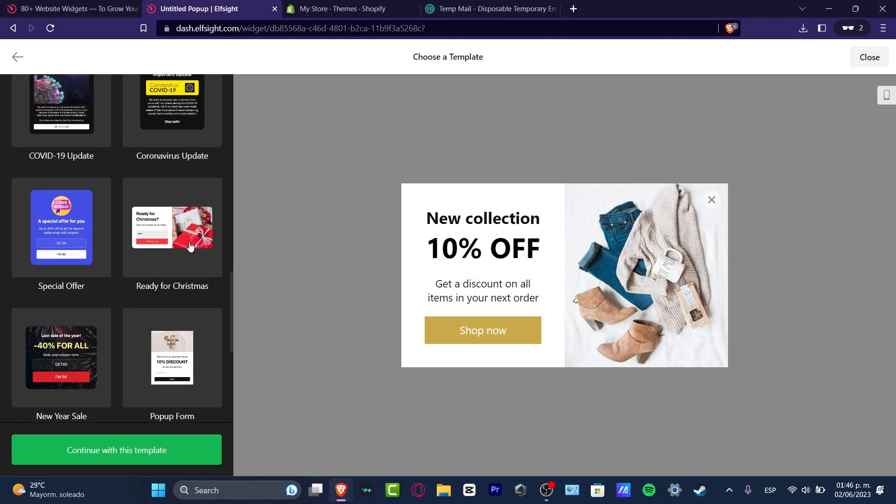
scroll(down, 3)
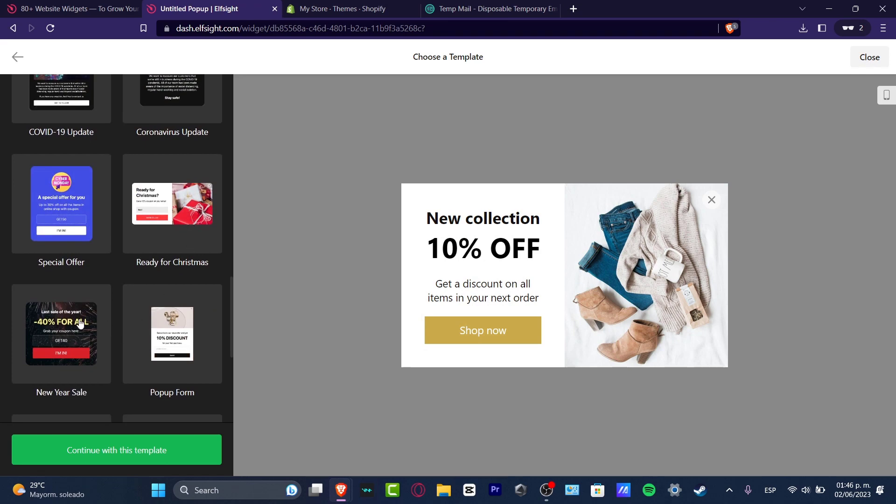
click(61, 333)
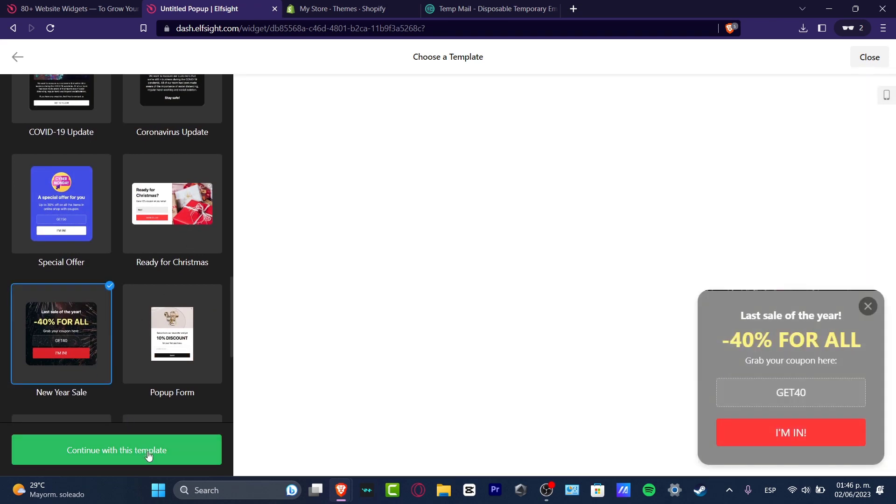
click(117, 450)
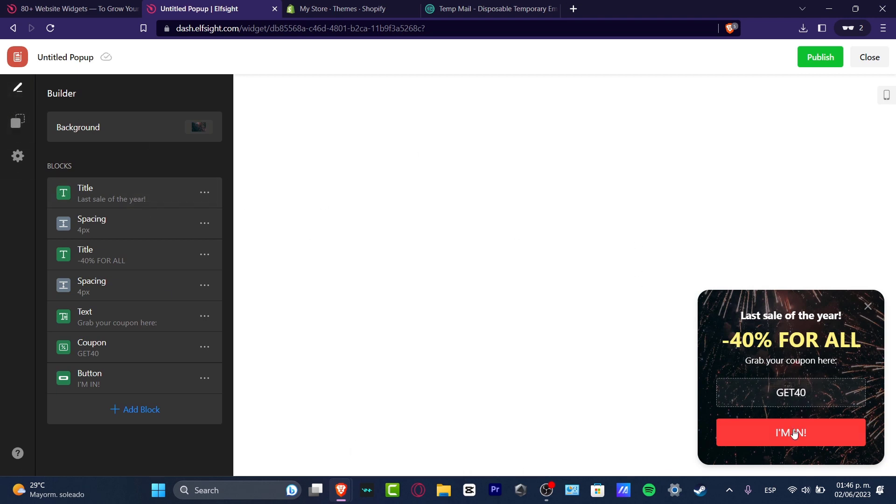
mouse_move(888, 398)
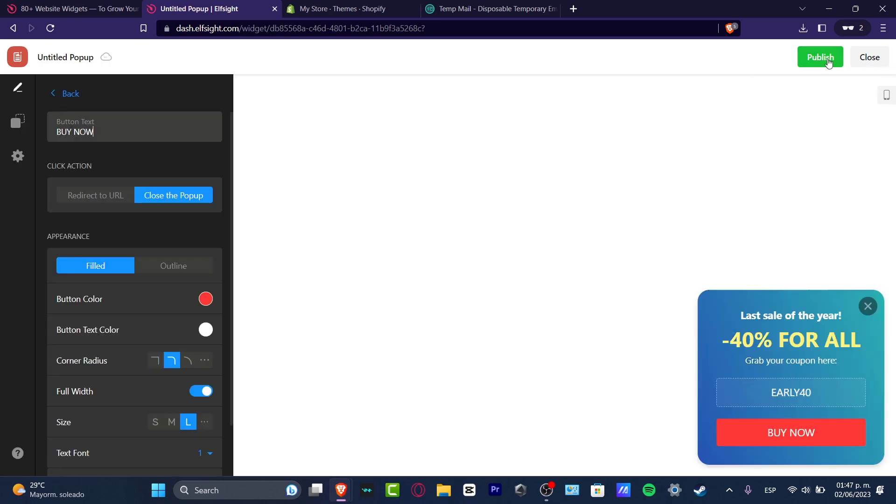
- Publish the popup with coupon EARLY40, a BUY NOW button and blue background
click(819, 57)
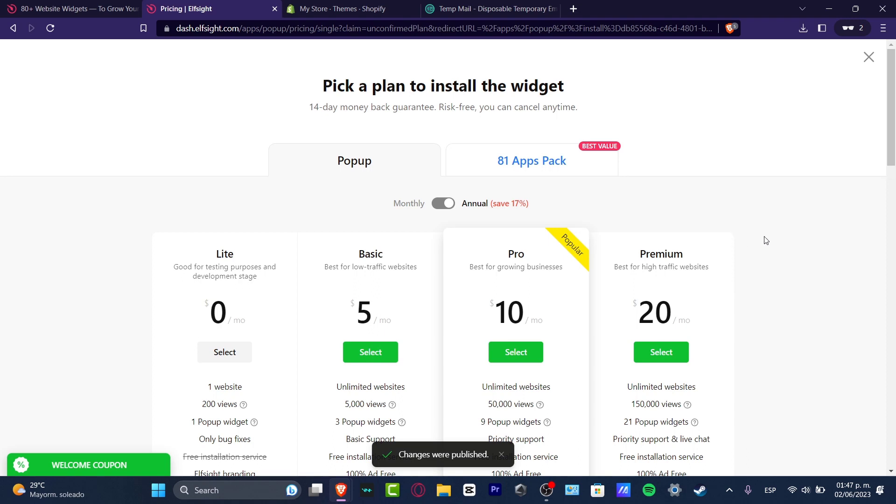
- Review the pricing plans and select the free Lite $0 plan
scroll(down, 3)
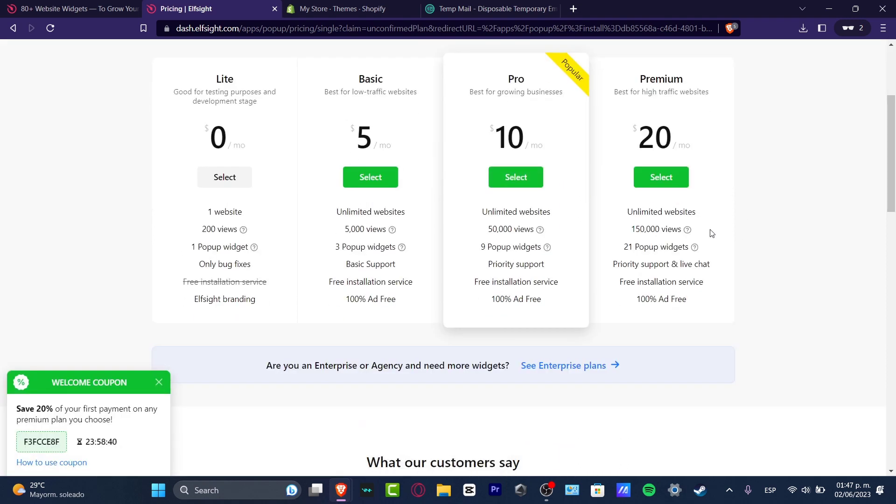
mouse_move(281, 225)
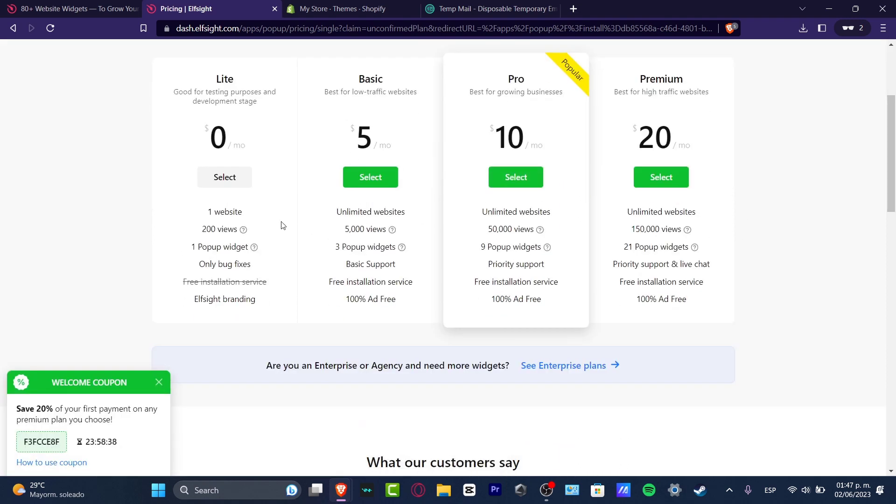
double_click(224, 246)
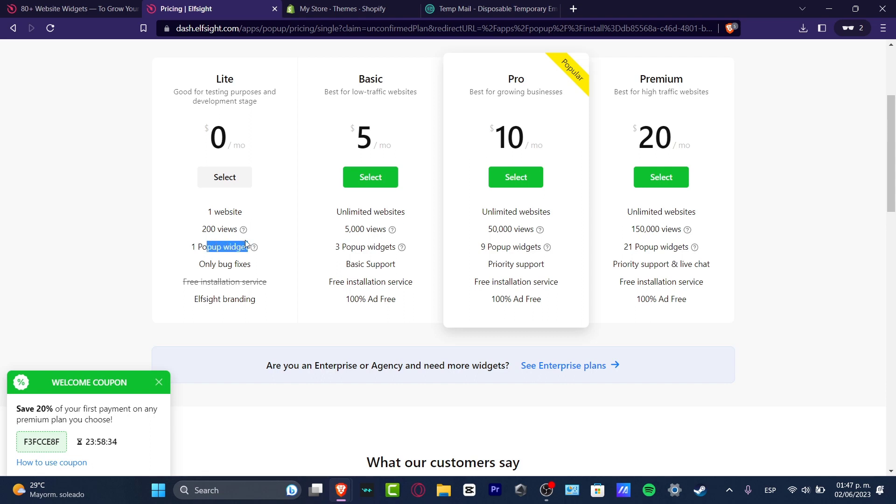
scroll(up, 3)
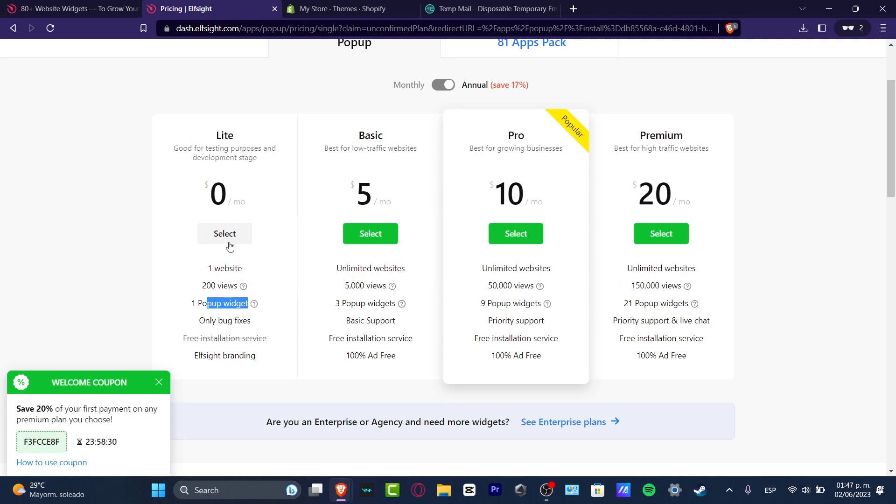
click(224, 233)
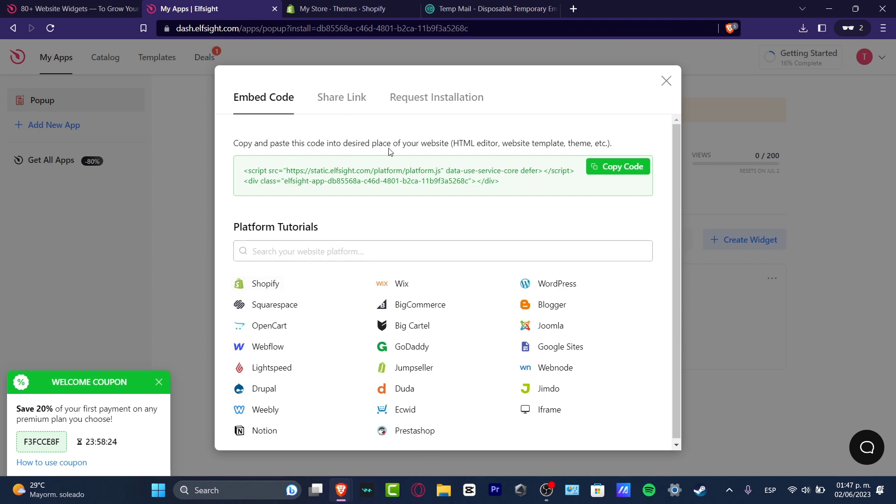
mouse_move(341, 103)
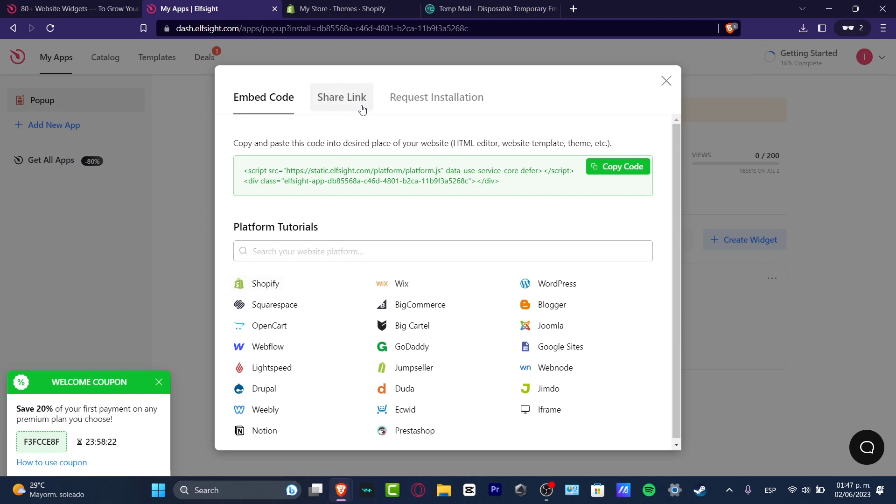
- Check Request Installation, return to the Embed Code tab, and head to Shopify's Themes page
click(436, 97)
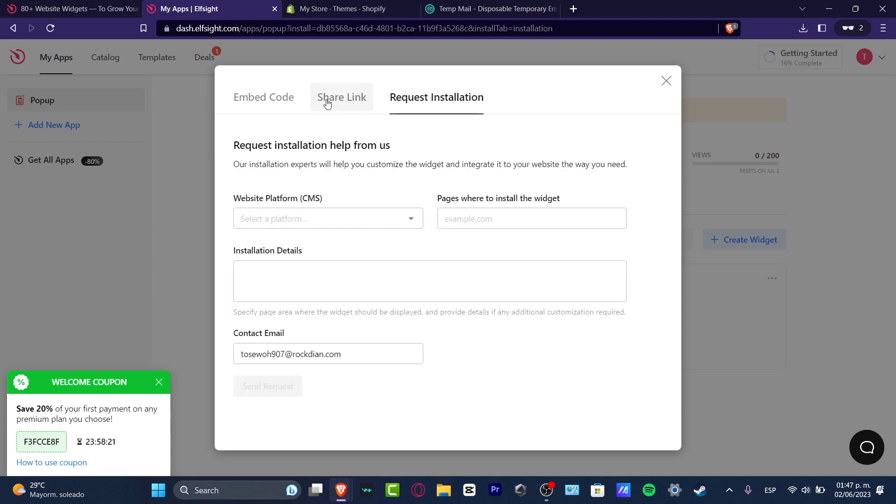
click(263, 98)
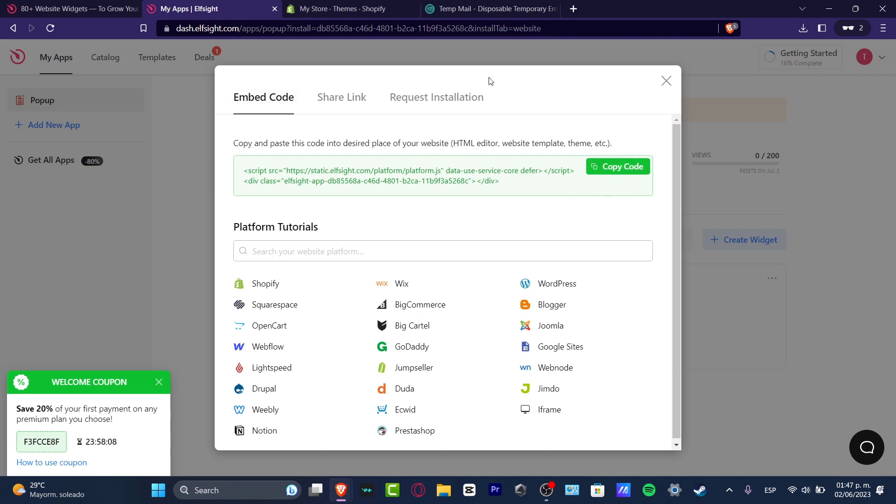
click(340, 9)
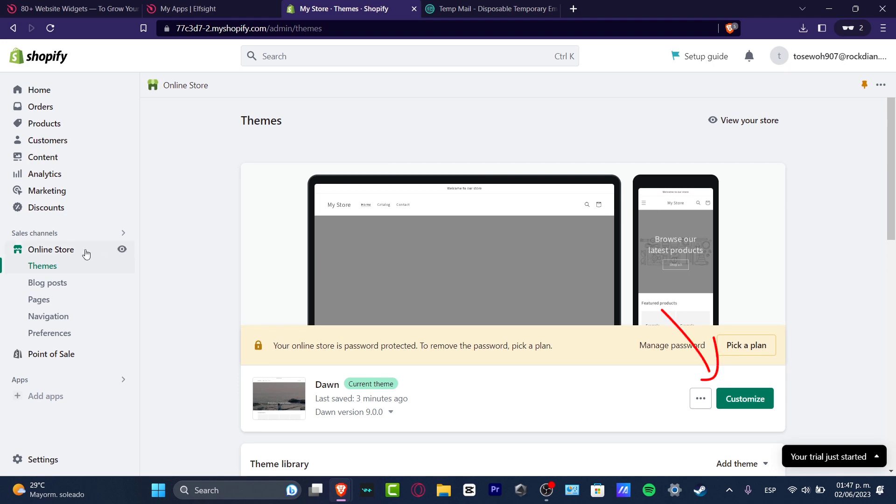
mouse_move(80, 265)
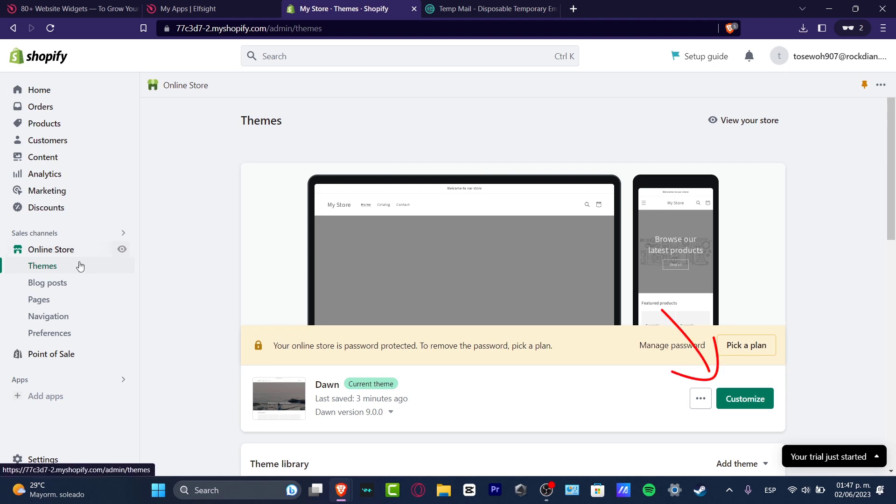
- Customize the Dawn theme and browse the home page preview's sections
click(744, 398)
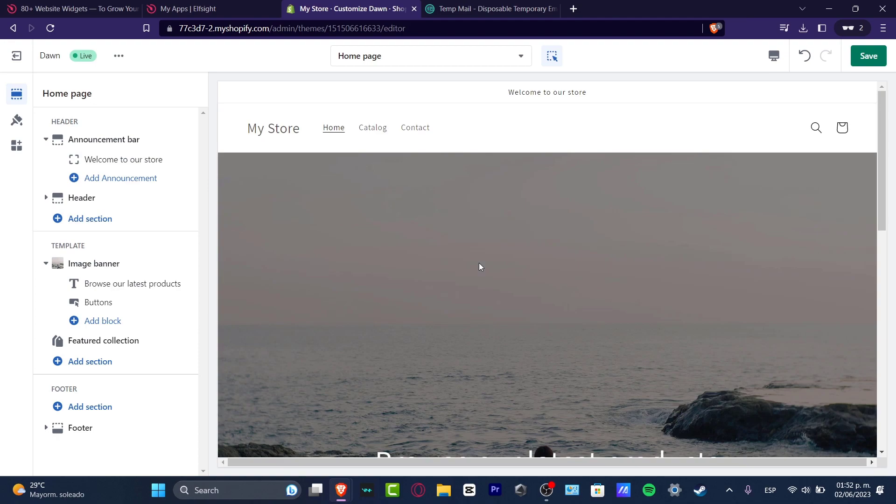
scroll(down, 3)
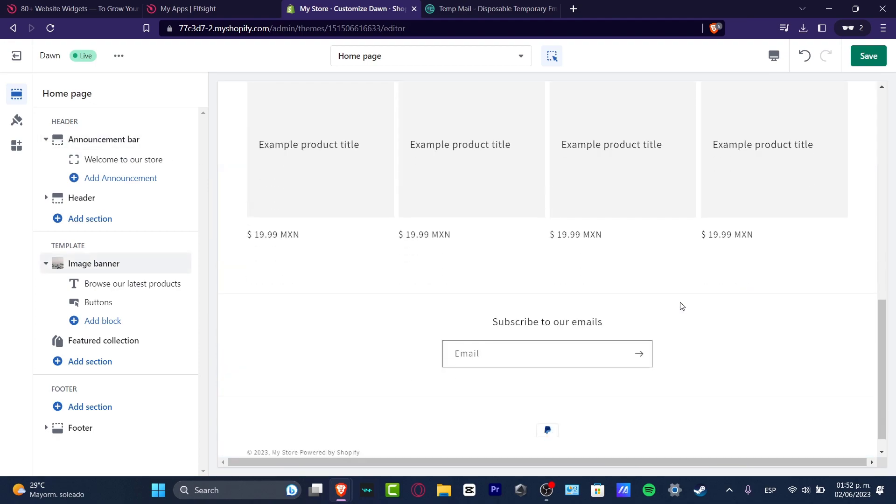
click(104, 341)
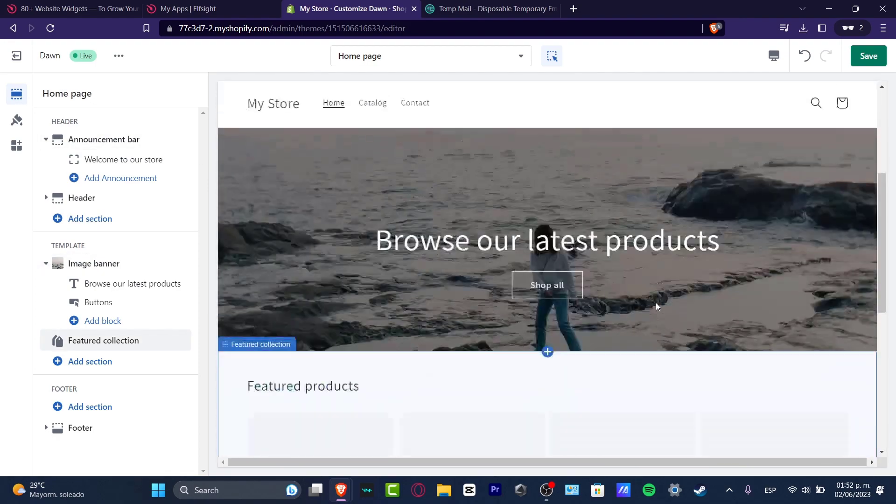
scroll(up, 3)
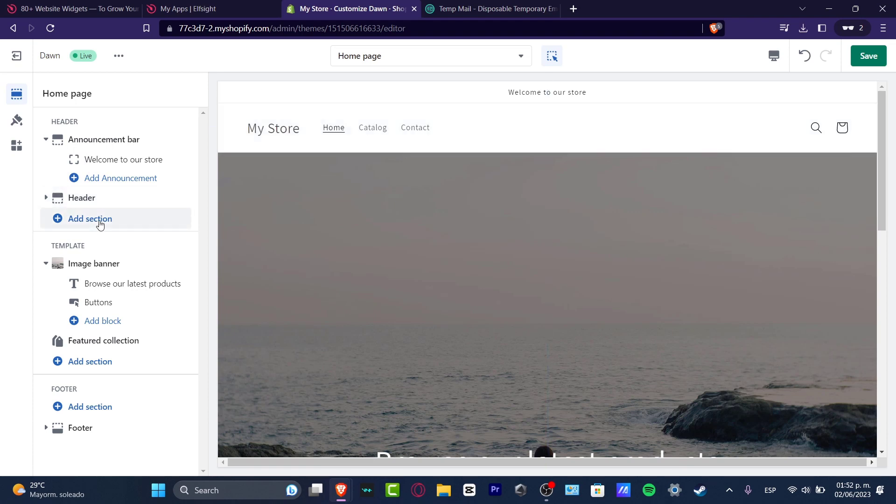
- Add a Custom Liquid section holding the Elfsight embed code to the home page and save
click(90, 361)
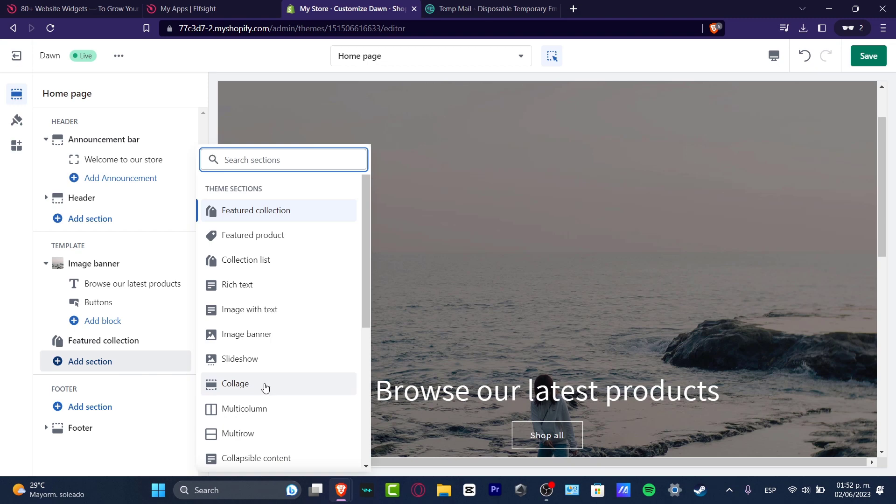
scroll(down, 3)
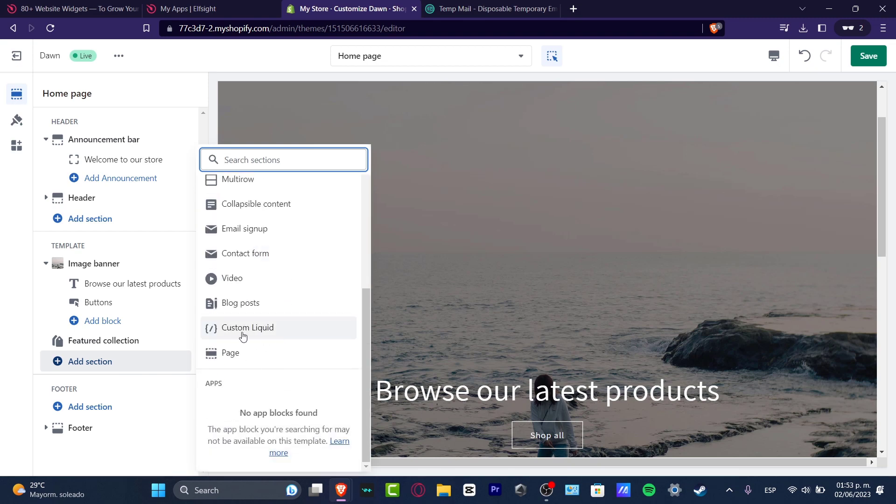
click(248, 328)
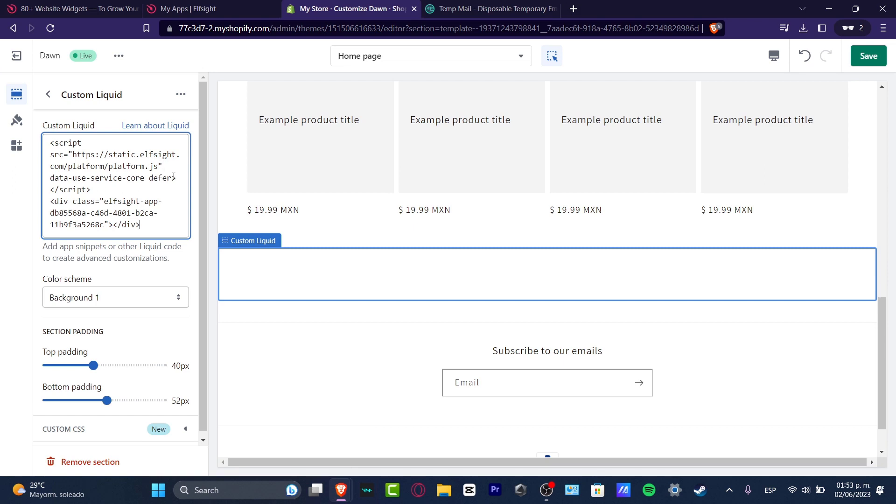
click(868, 56)
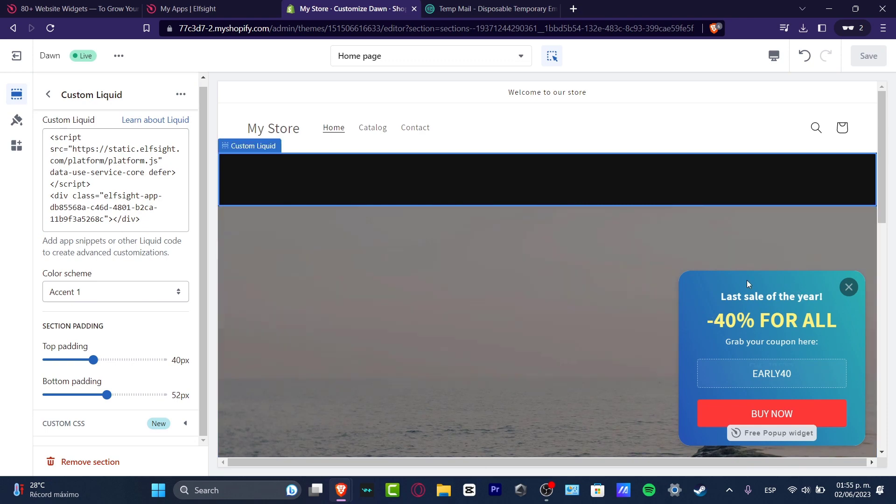
mouse_move(813, 179)
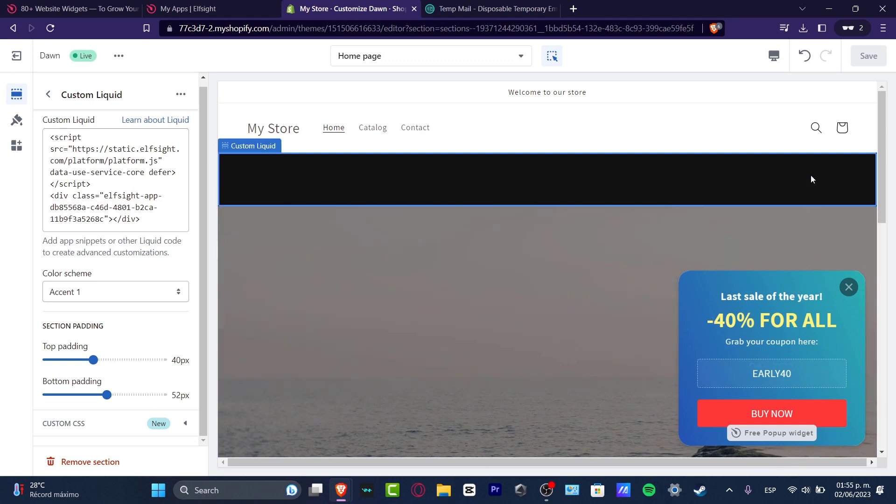
- View the live store from the theme's options menu to see the EARLY40 popup
click(118, 55)
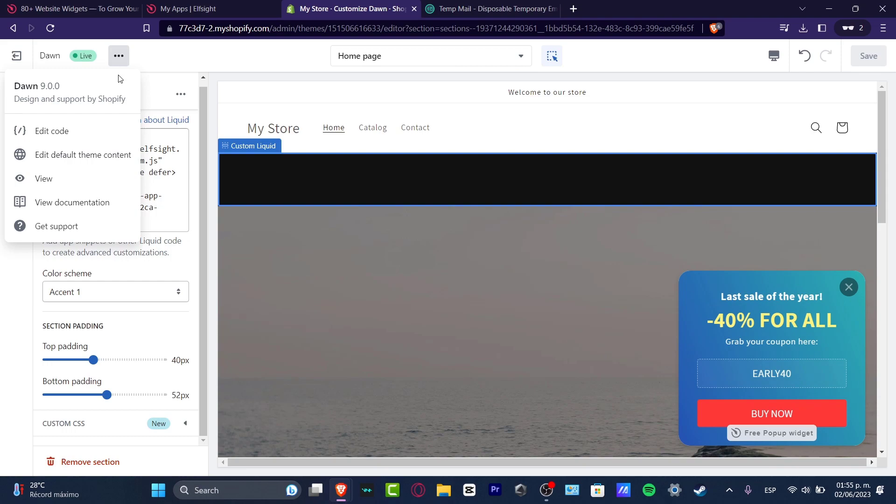
click(43, 178)
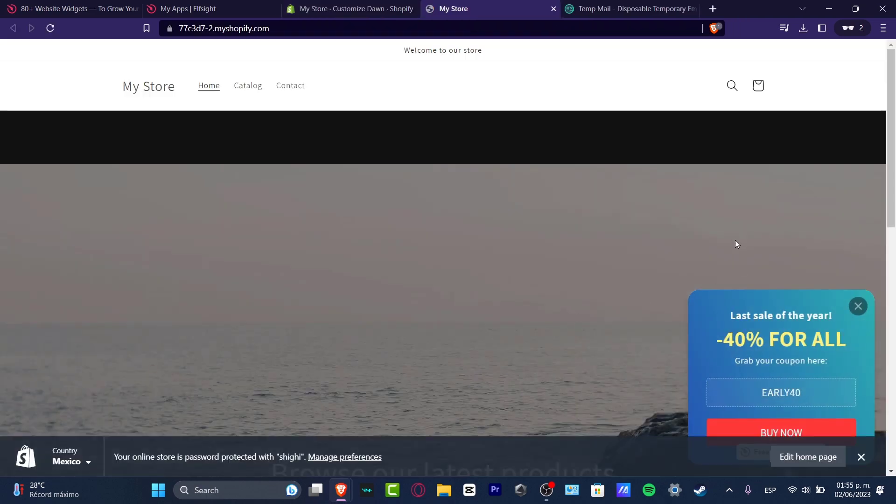
mouse_move(746, 320)
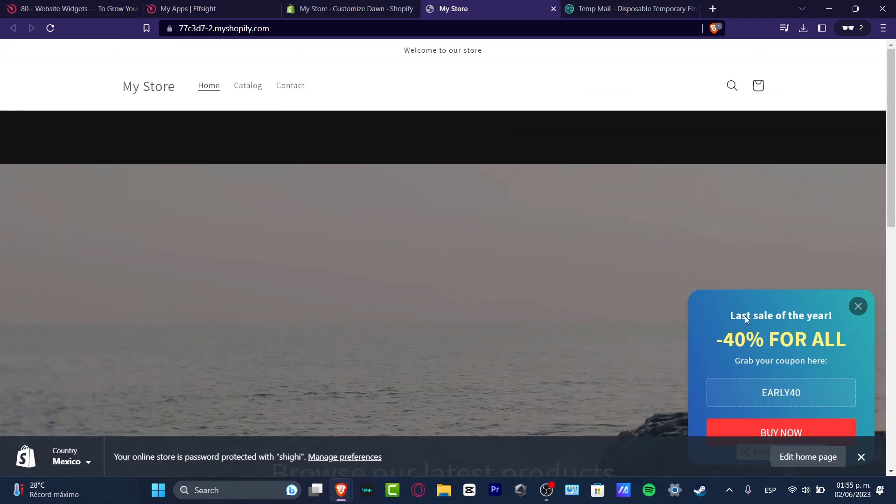
mouse_move(760, 127)
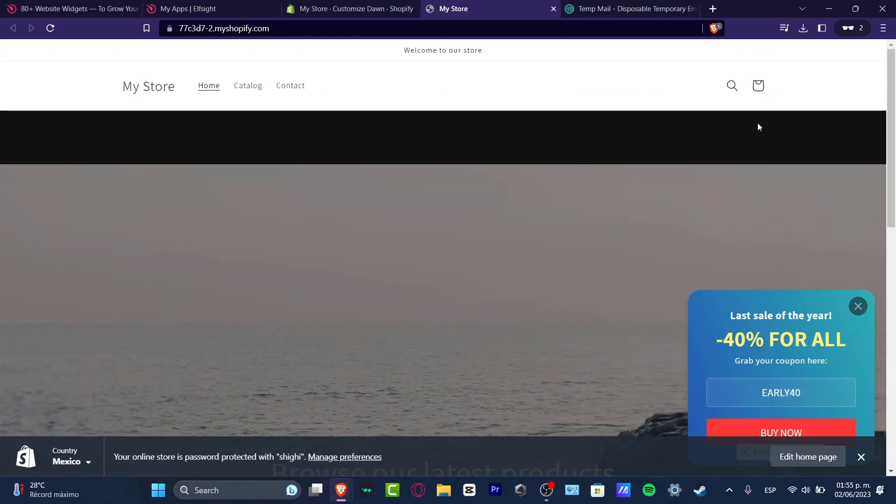
mouse_move(100, 5)
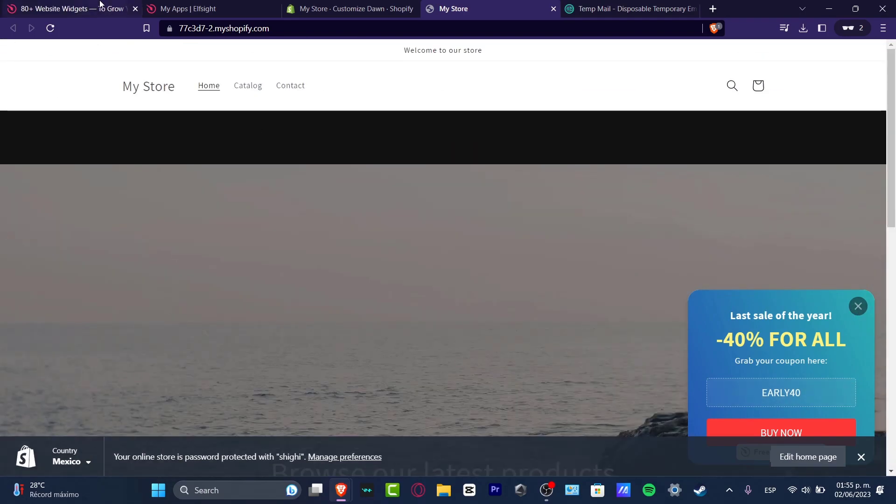
- Close Elfsight's Embed Code dialog, then return to the Dawn theme editor preview
click(189, 8)
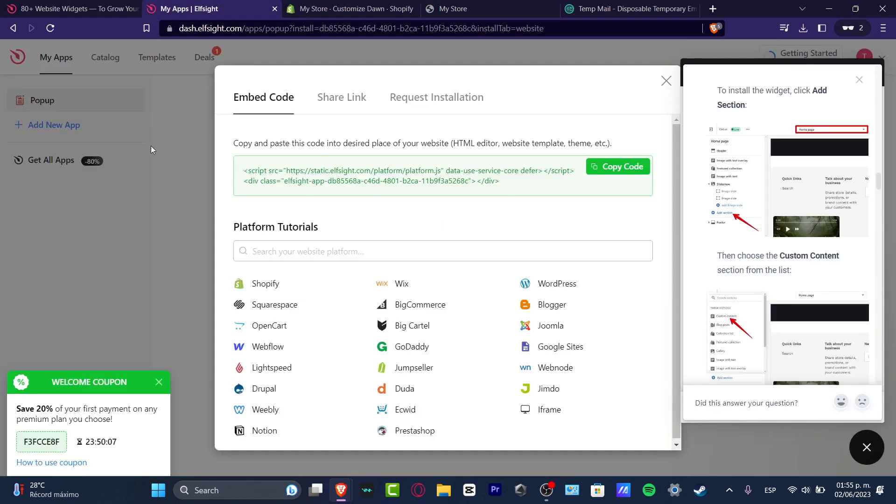
click(666, 81)
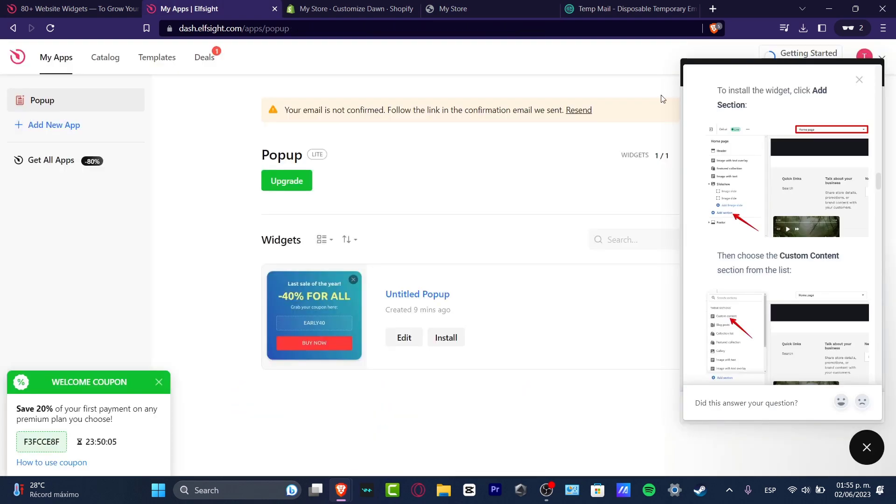
mouse_move(370, 278)
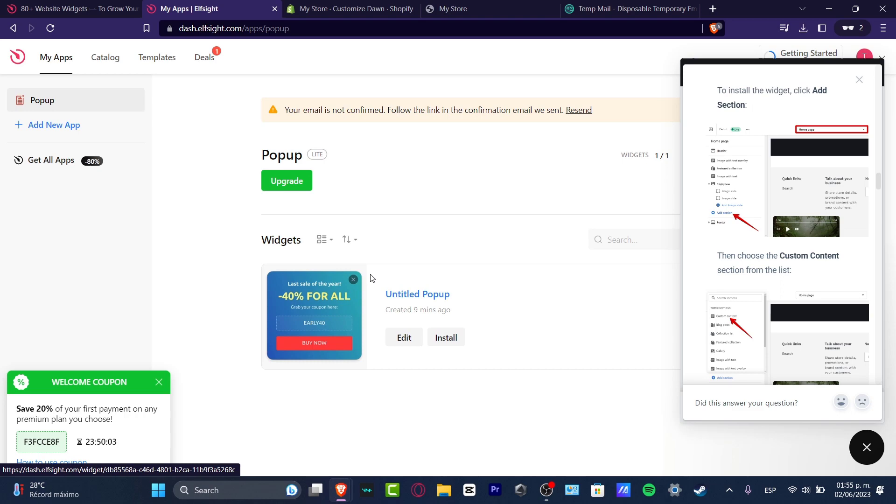
mouse_move(520, 253)
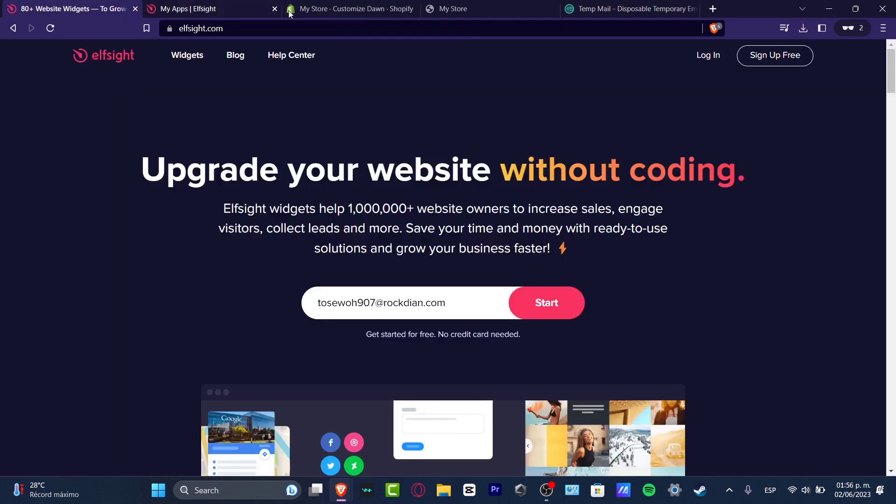
scroll(down, 3)
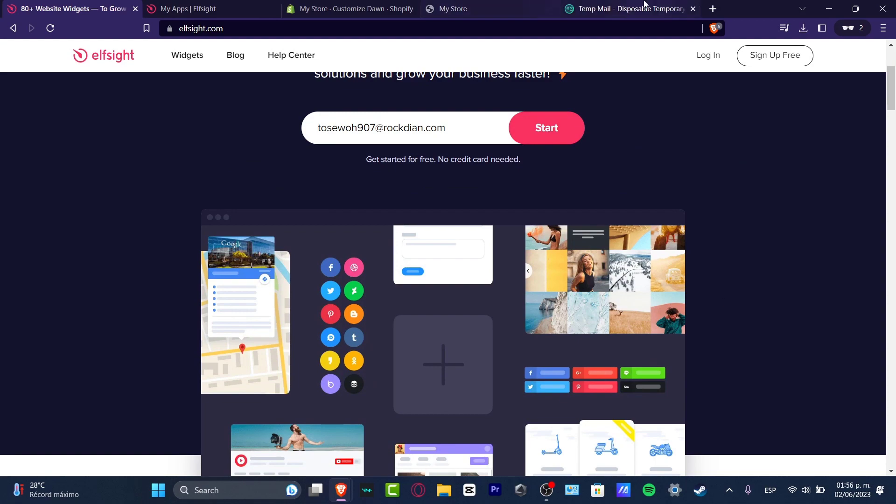
click(348, 9)
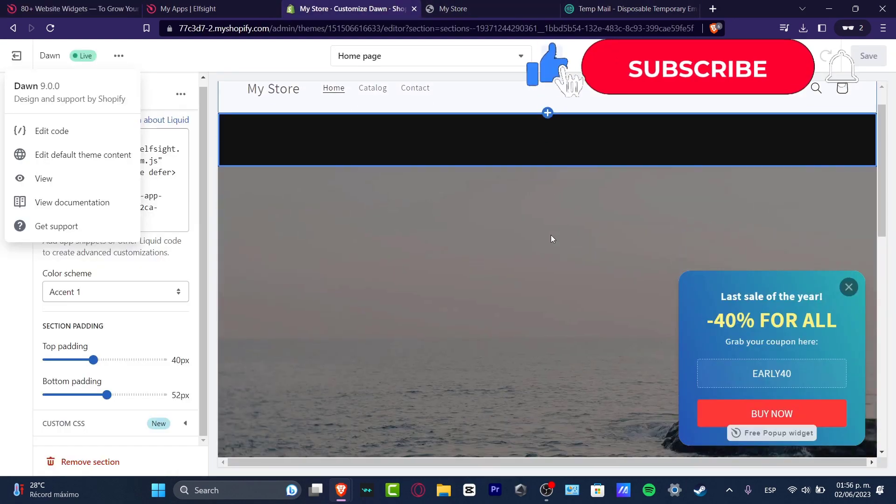
scroll(down, 3)
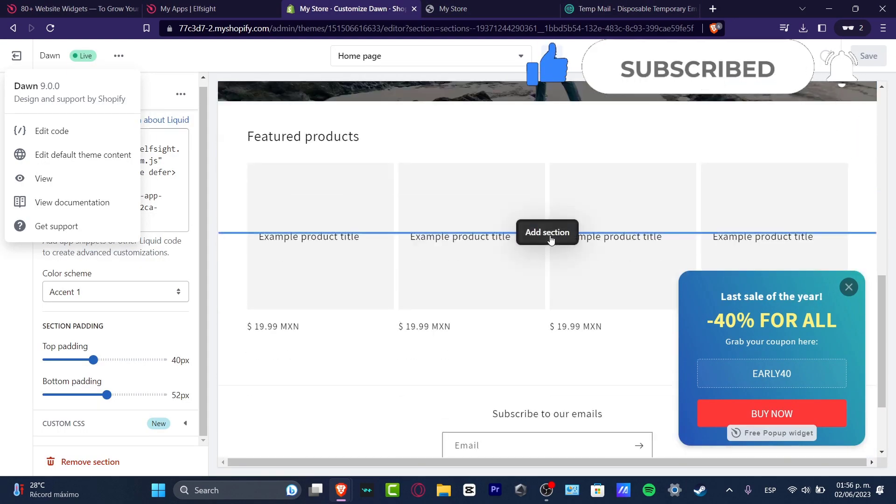